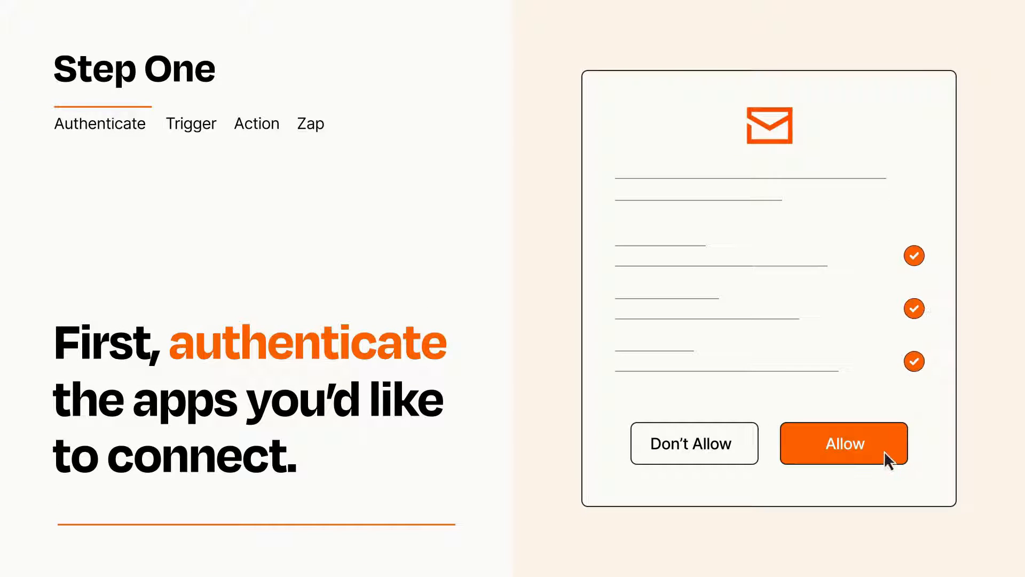
# Step: Allow access for the email app and the second app on their permission screens
pyautogui.click(844, 443)
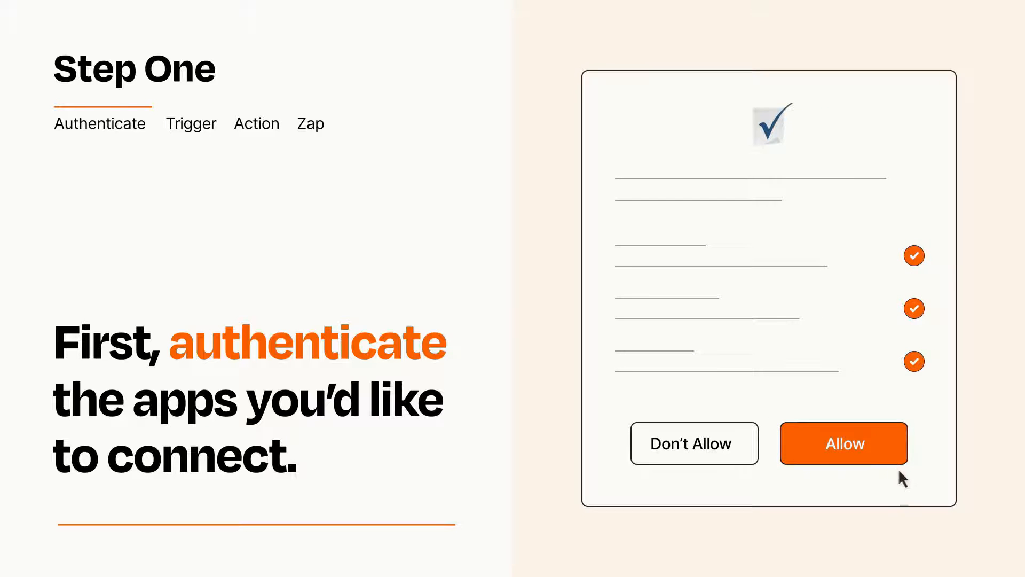
pyautogui.click(844, 444)
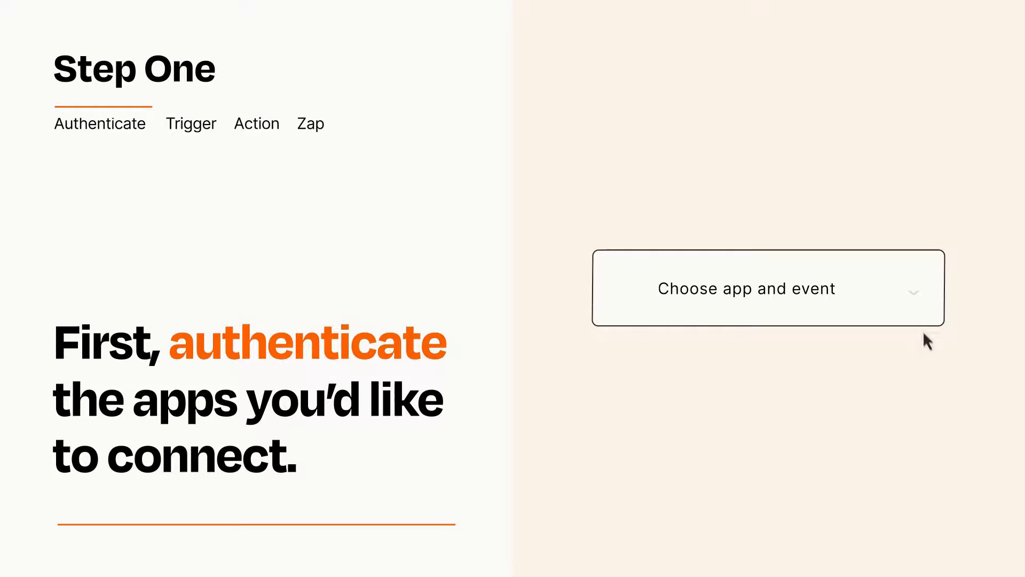
# Step: Open the trigger's app-and-event list to pick New Inbound Email
pyautogui.click(767, 287)
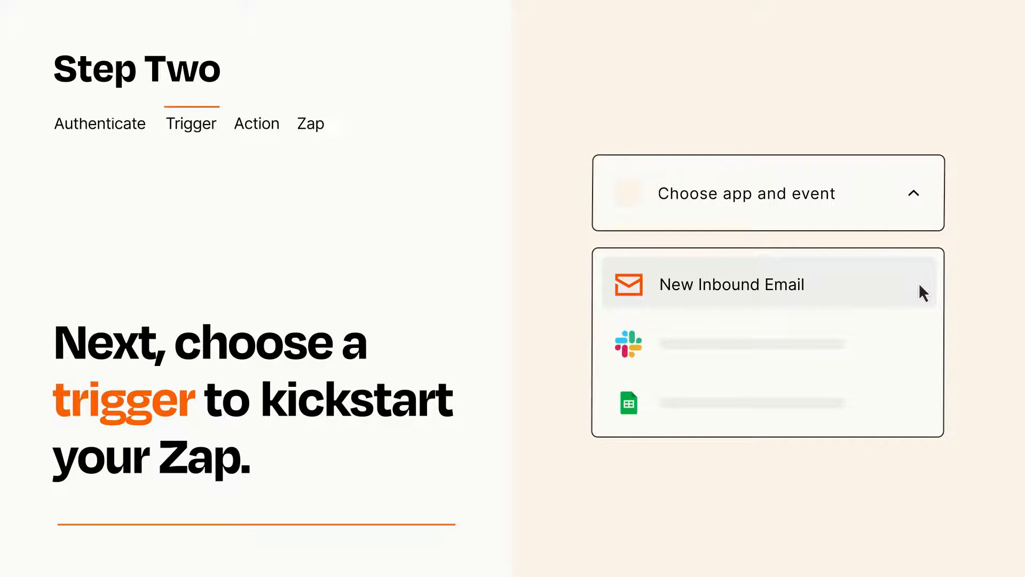
pyautogui.moveTo(922, 297)
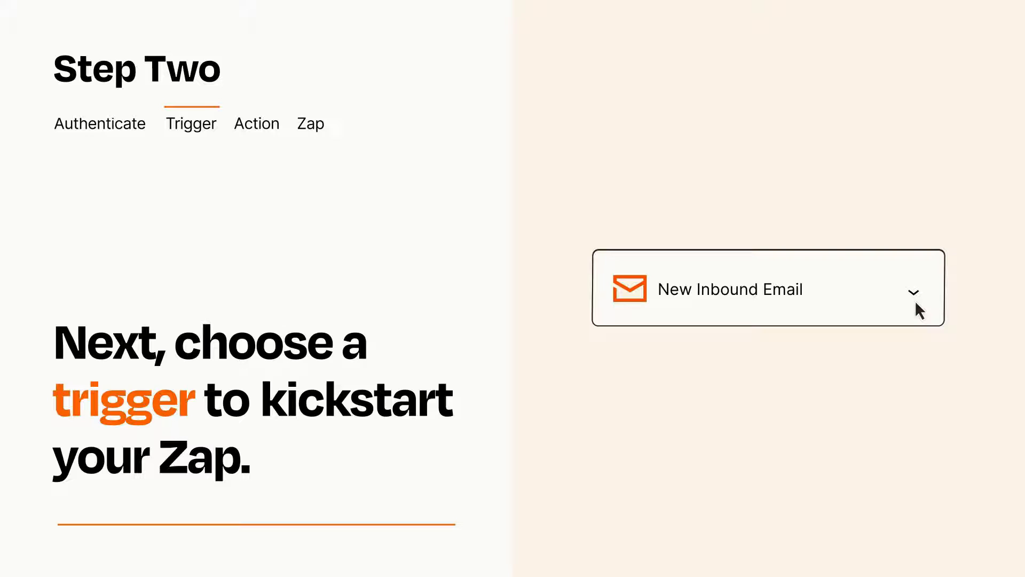
pyautogui.moveTo(933, 303)
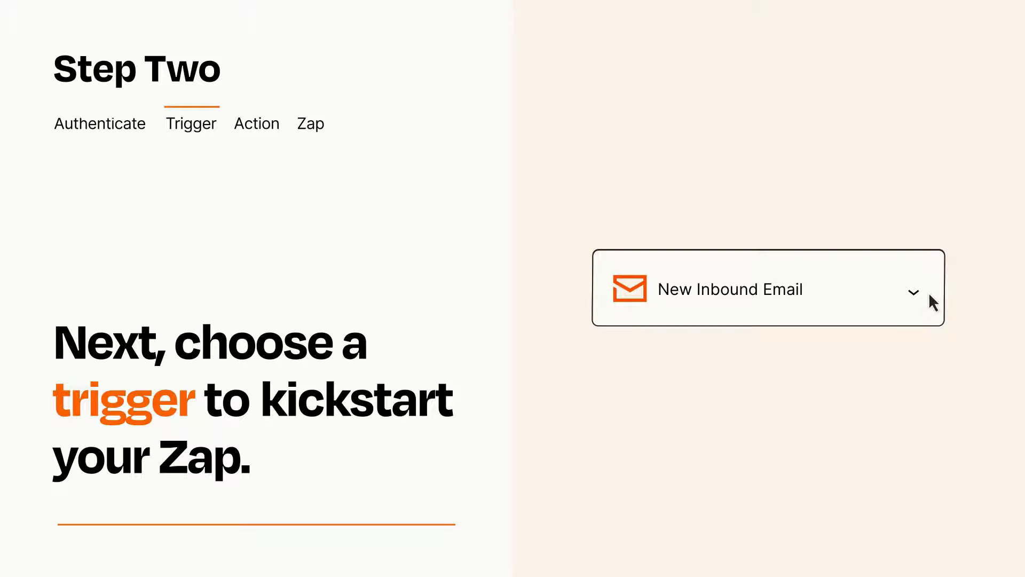
pyautogui.moveTo(930, 293)
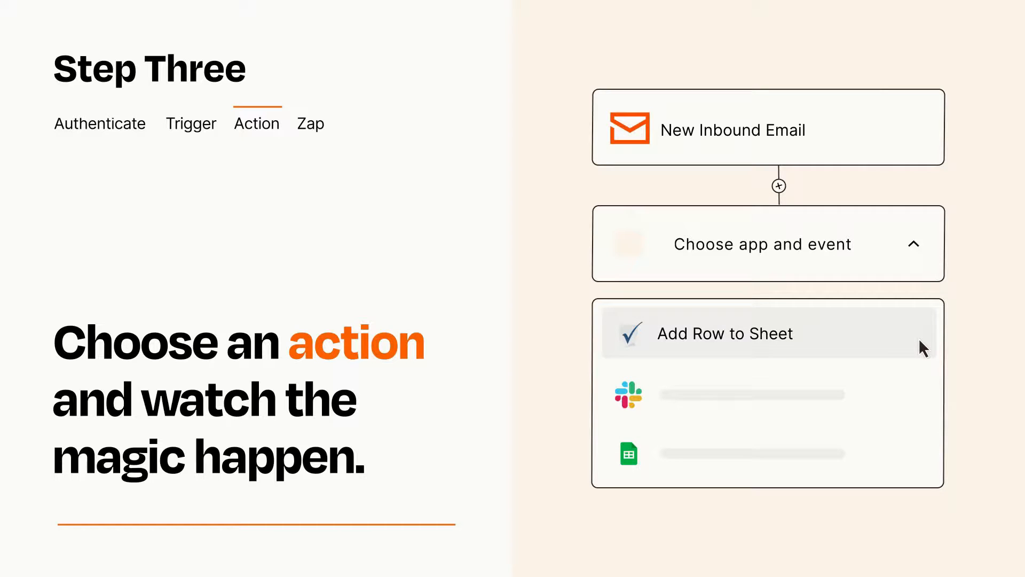
# Step: Select Add Row to Sheet as the Zap's action and continue
pyautogui.click(726, 333)
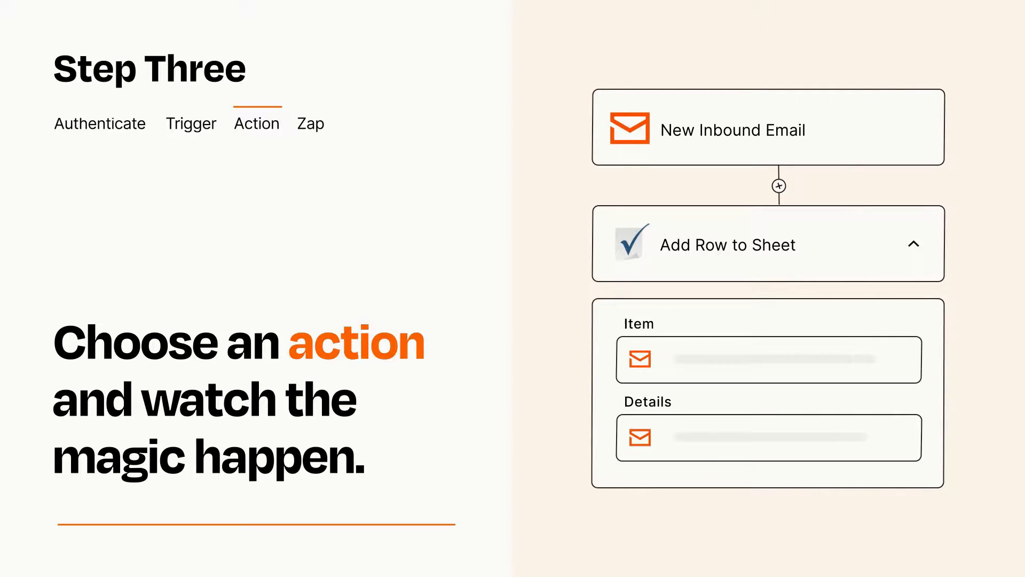
pyautogui.click(914, 244)
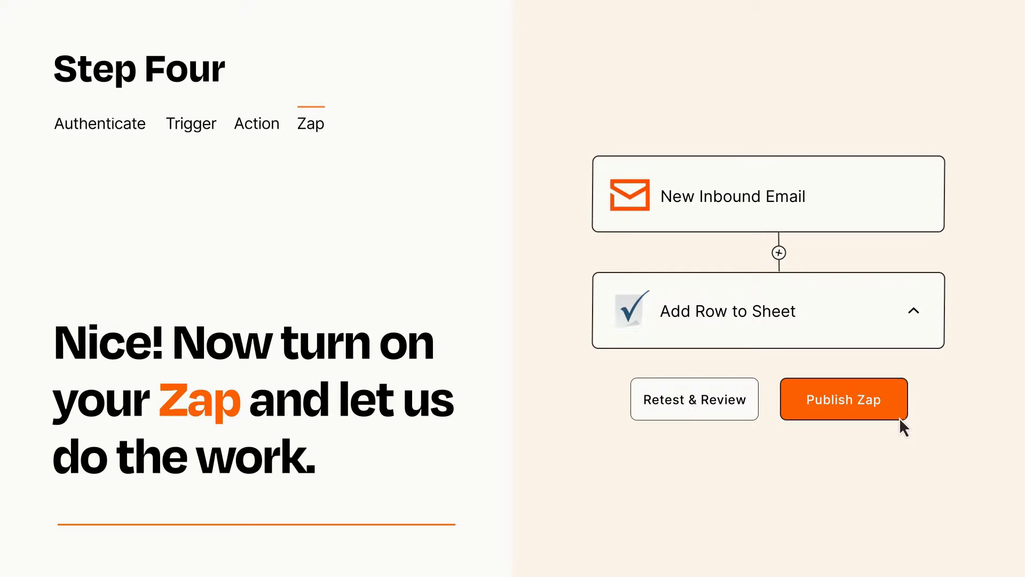
# Step: Publish the New Inbound Email to Add Row to Sheet Zap
pyautogui.click(843, 399)
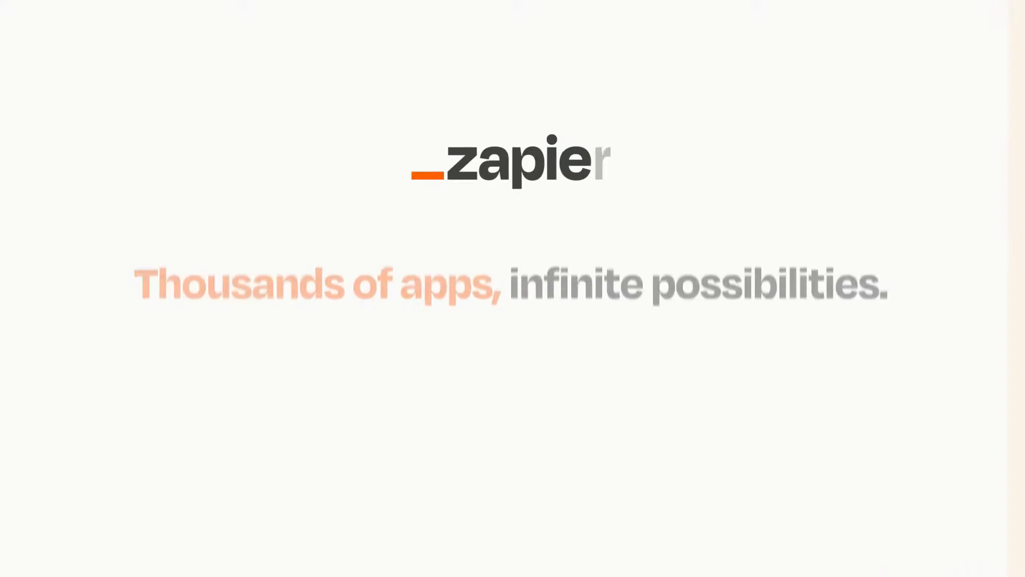